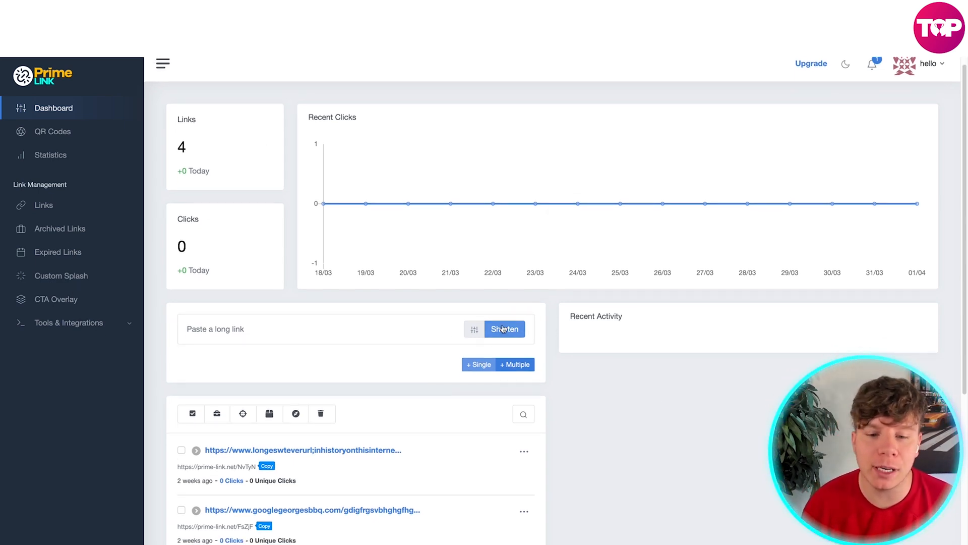
- Switch to the multiple-links mode and shorten the first pasted batch of long URLs
left_click(514, 364)
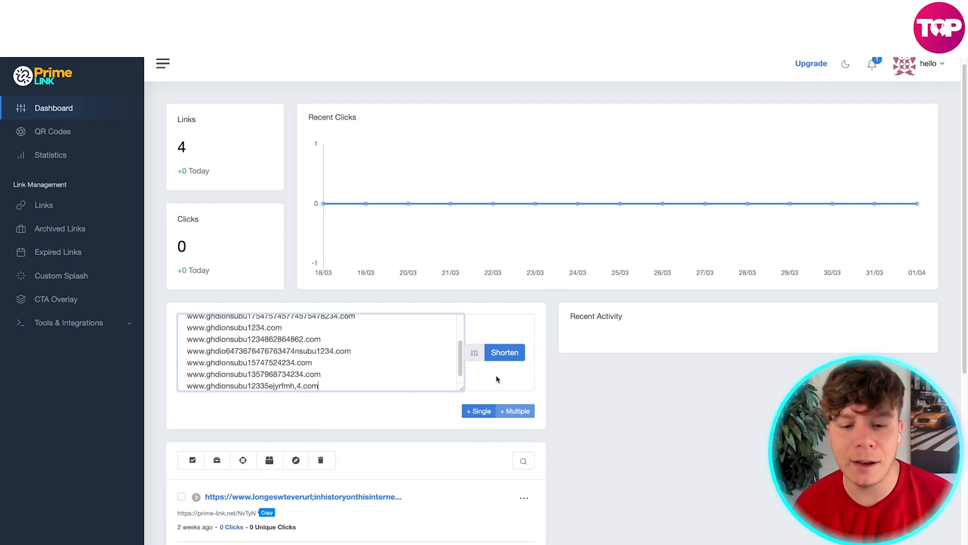
left_click(504, 352)
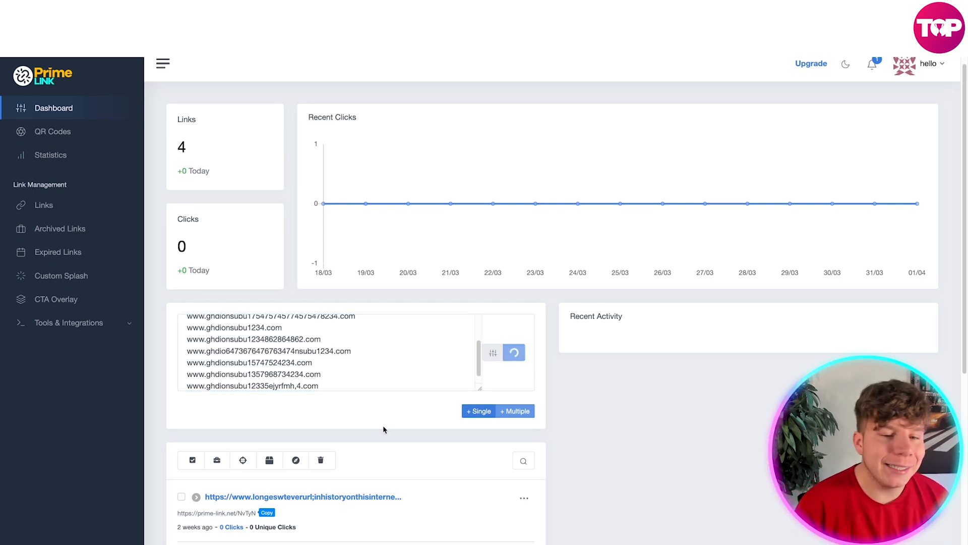
left_click(515, 352)
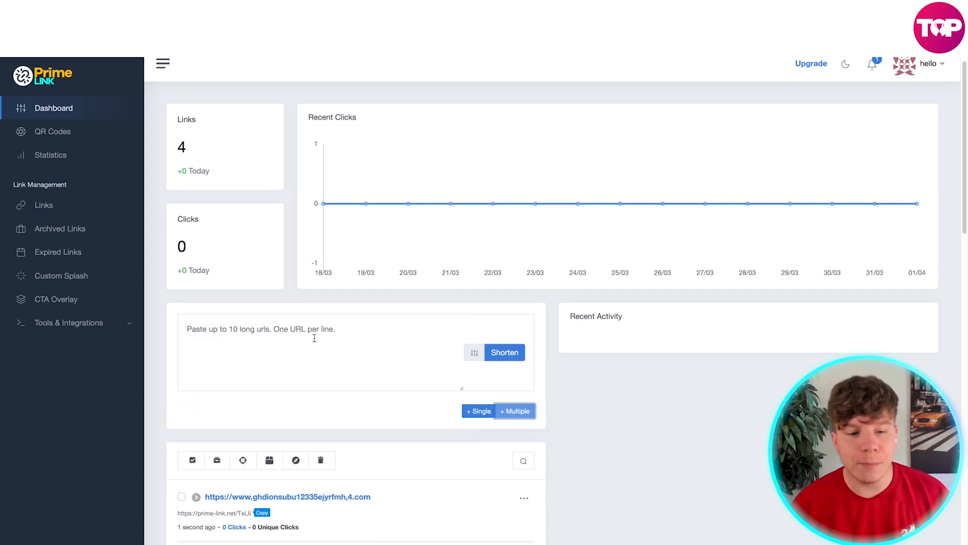
- Paste a second batch of long URLs into the box, shorten them and dismiss the success notice
left_click(308, 336)
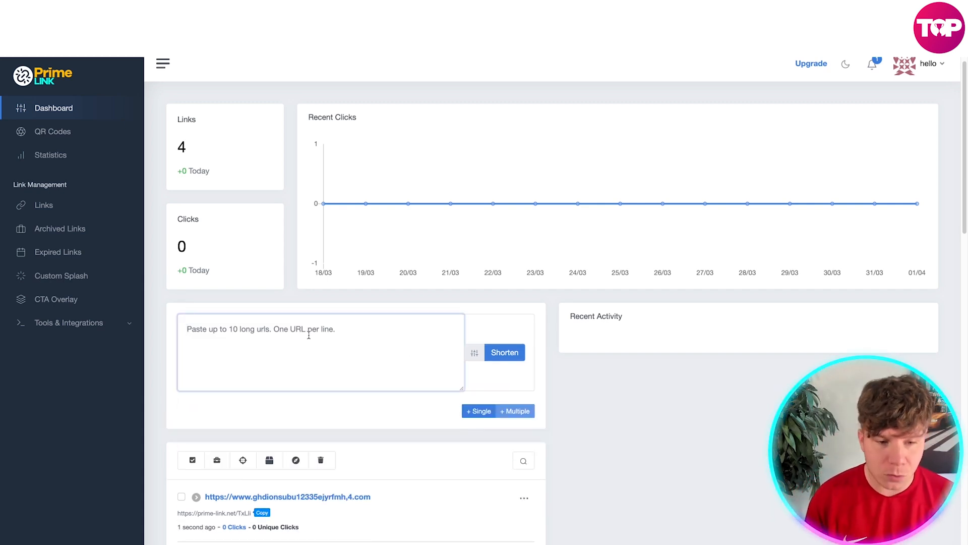
right_click(309, 336)
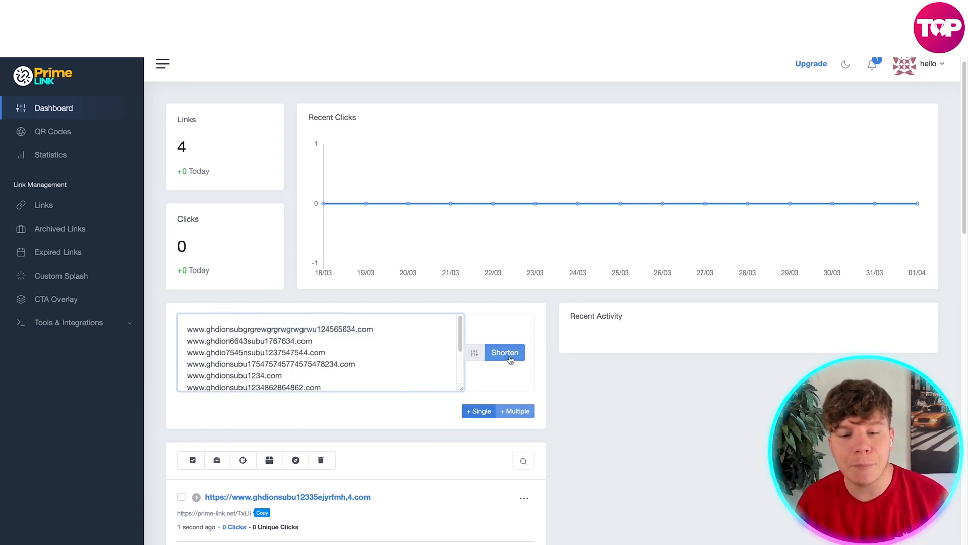
left_click(504, 352)
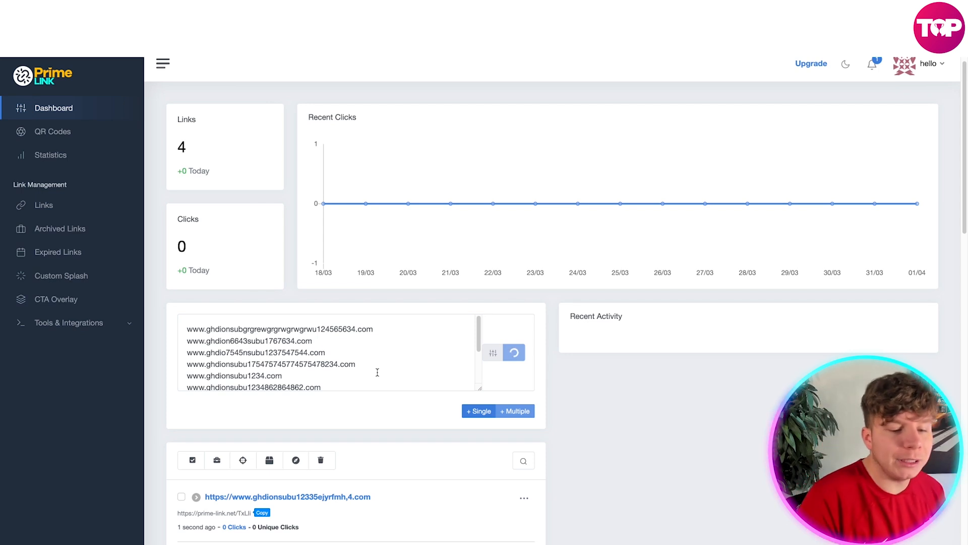
left_click(514, 352)
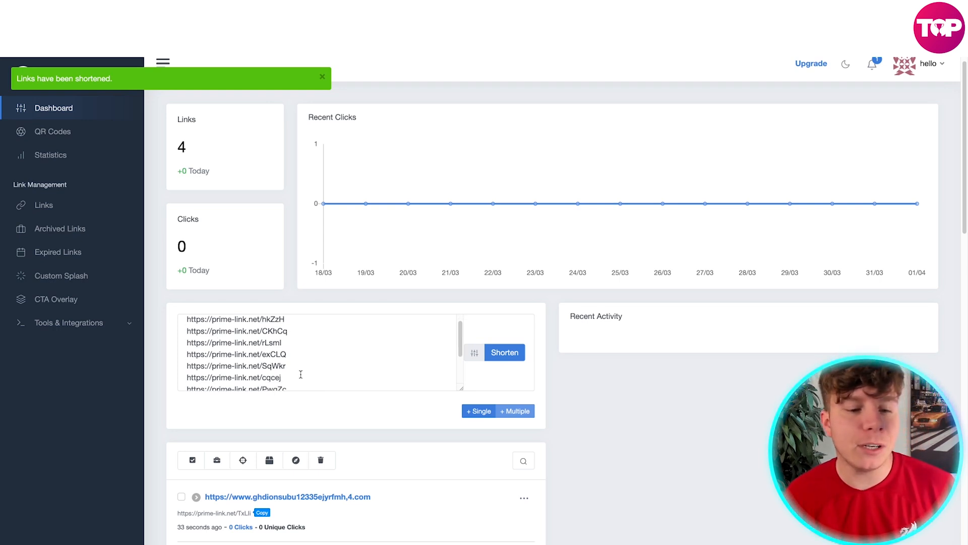
left_click(322, 77)
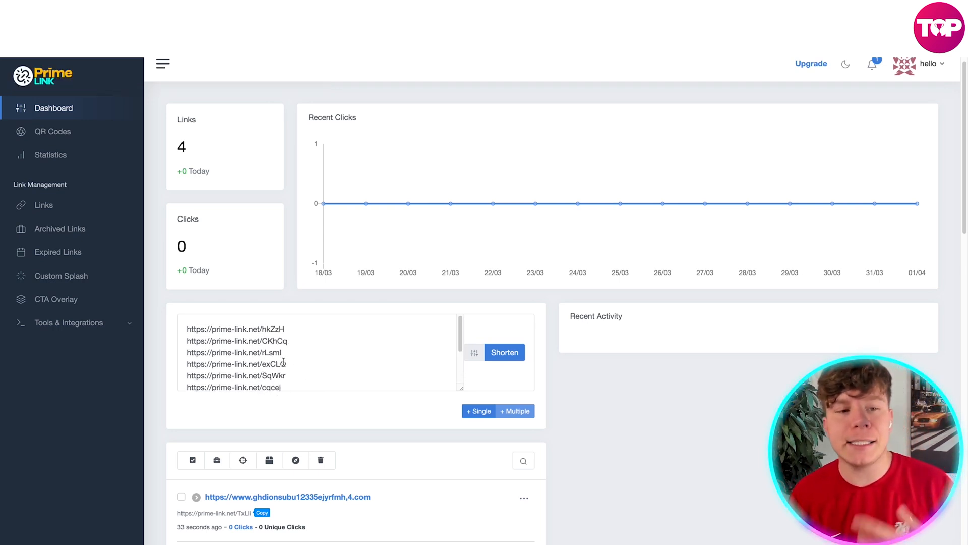
scroll("down", 3)
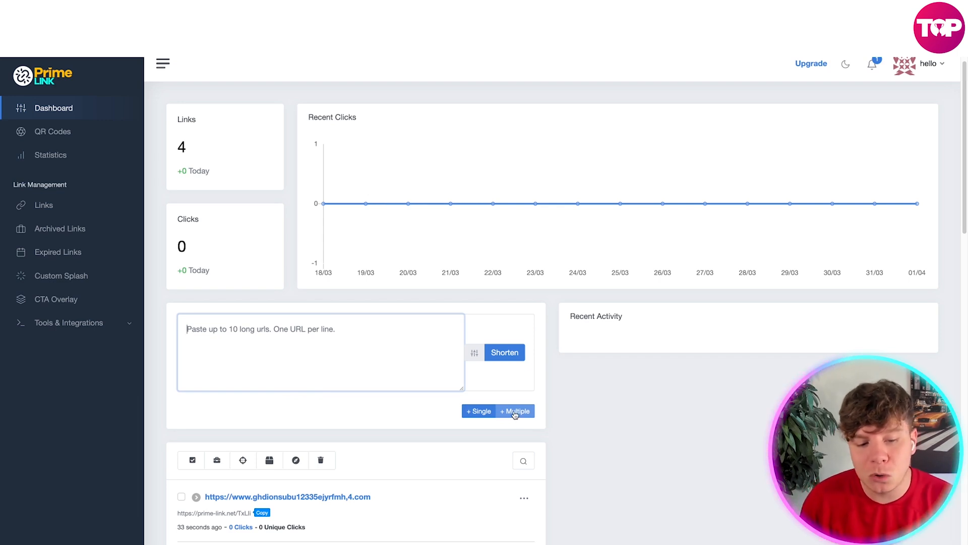
- Return to single-link mode and reveal its extra options, leaving Redirect on Direct
scroll("down", 3)
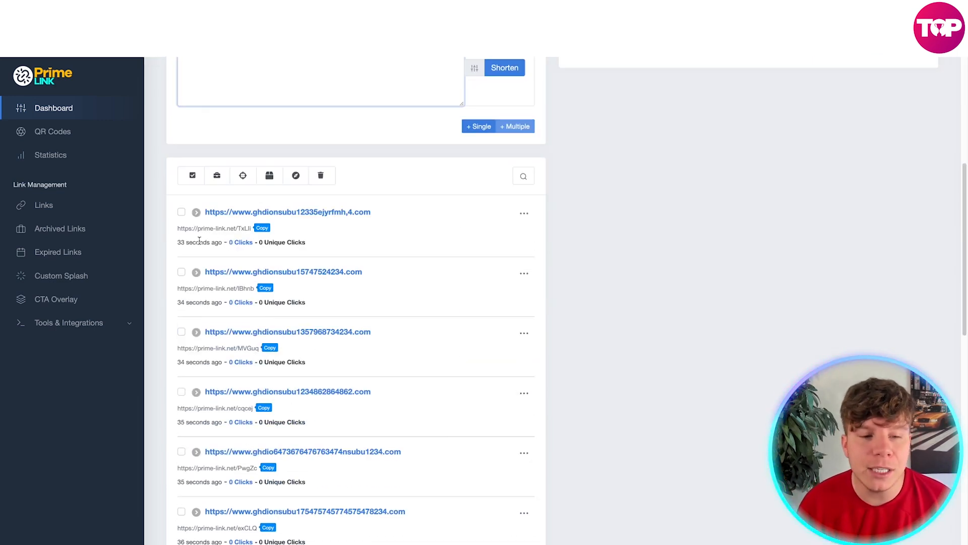
scroll("down", 3)
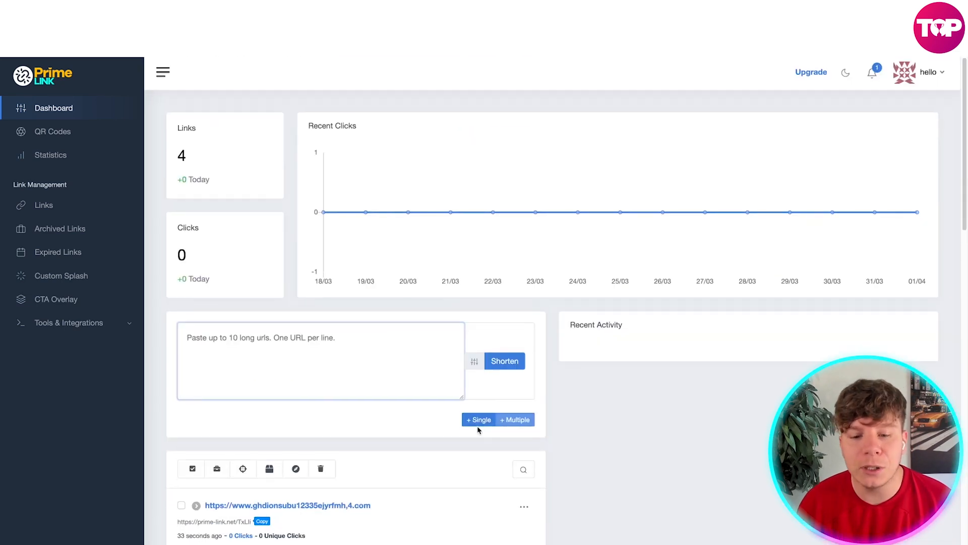
left_click(478, 419)
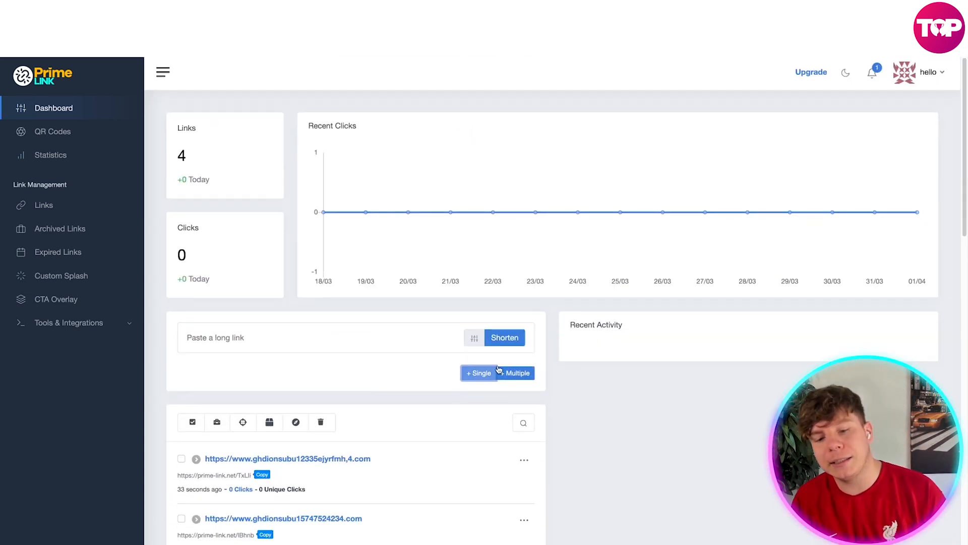
left_click(473, 337)
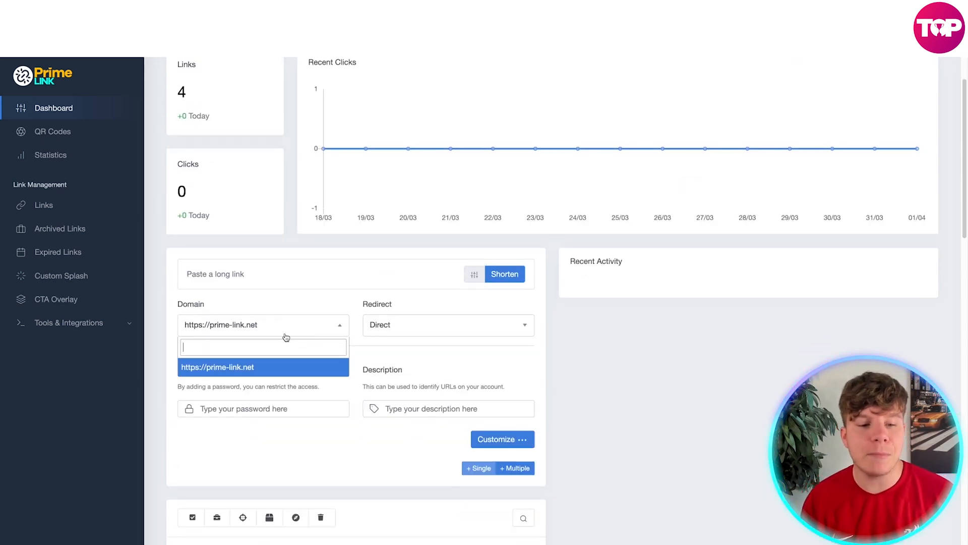
left_click(448, 325)
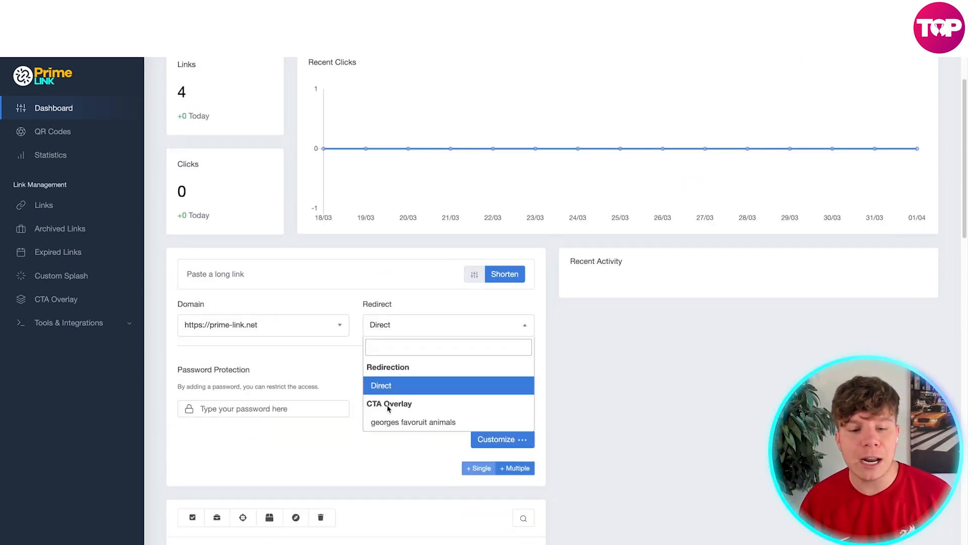
left_click(382, 385)
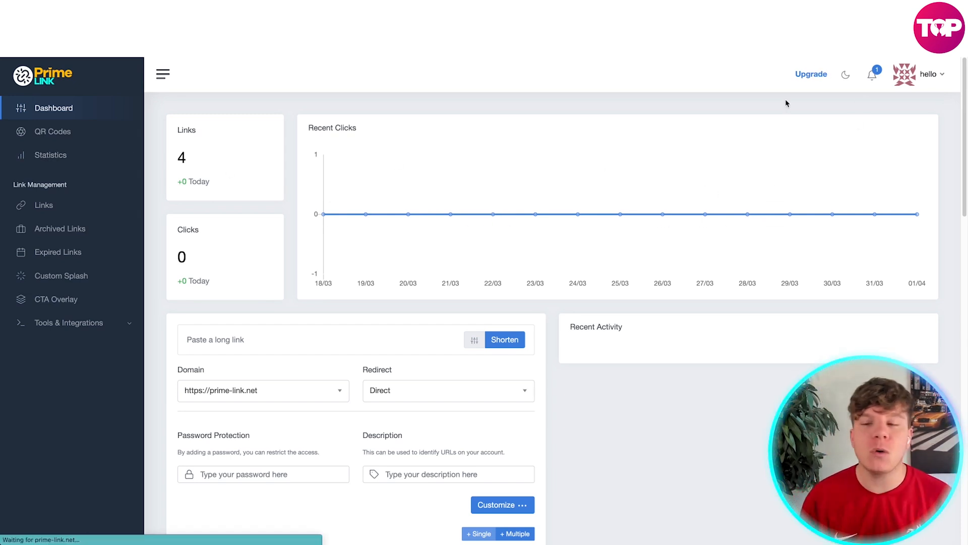
- Review the Free, Lifetime Basic and Lifetime Pro plans and start the $99.00 Lifetime Pro checkout
left_click(811, 74)
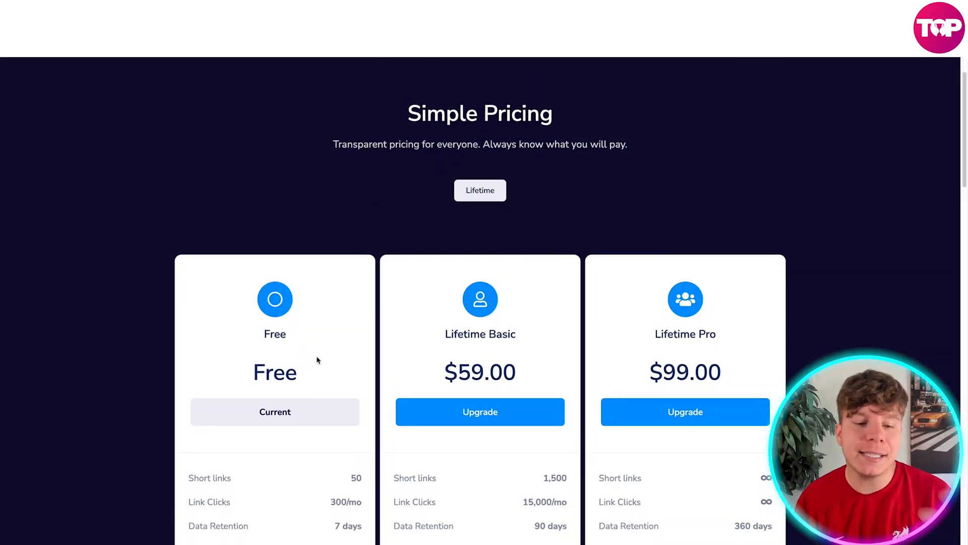
scroll("down", 3)
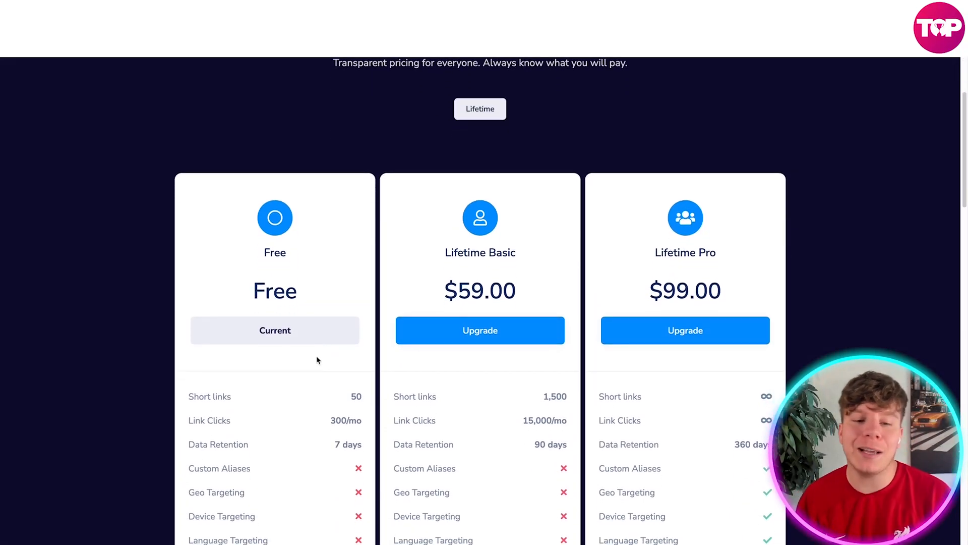
scroll("down", 3)
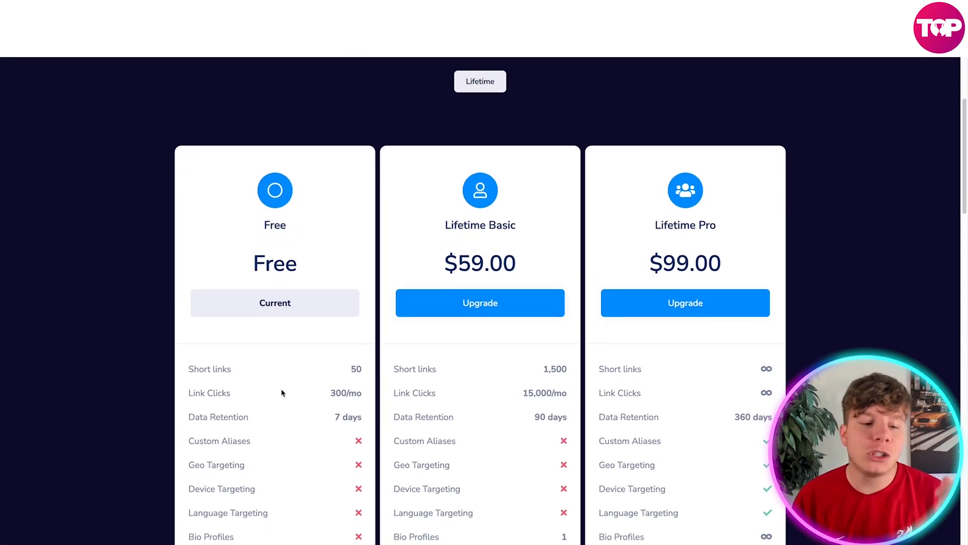
scroll("down", 3)
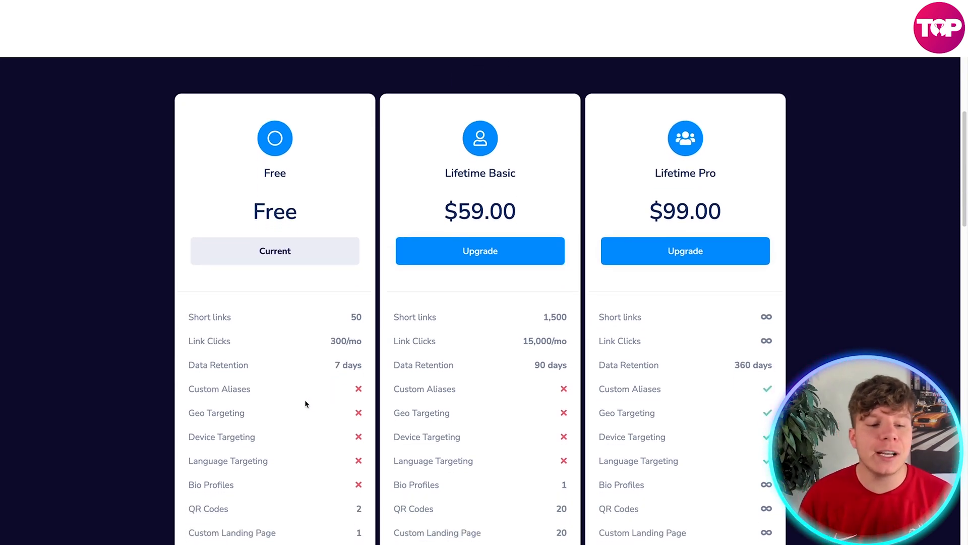
scroll("down", 3)
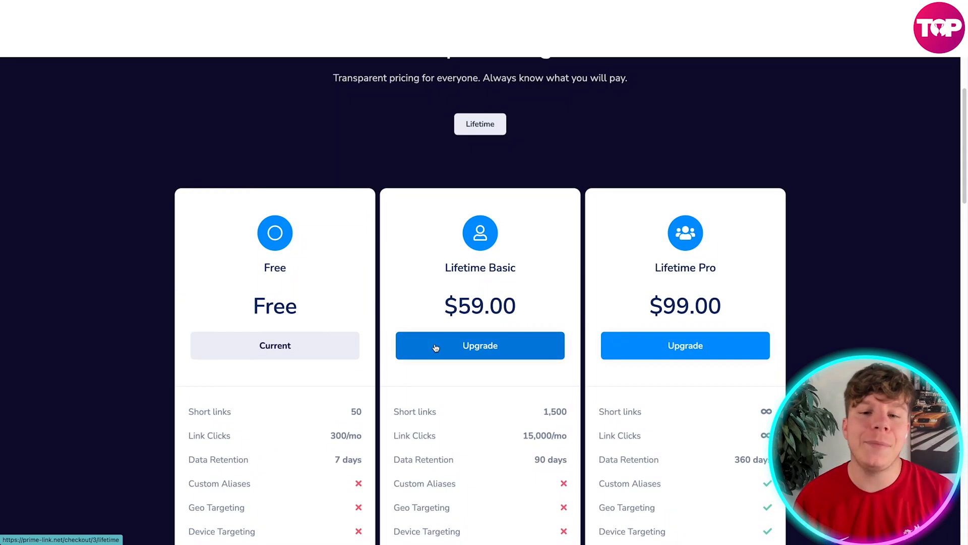
mouse_move(487, 139)
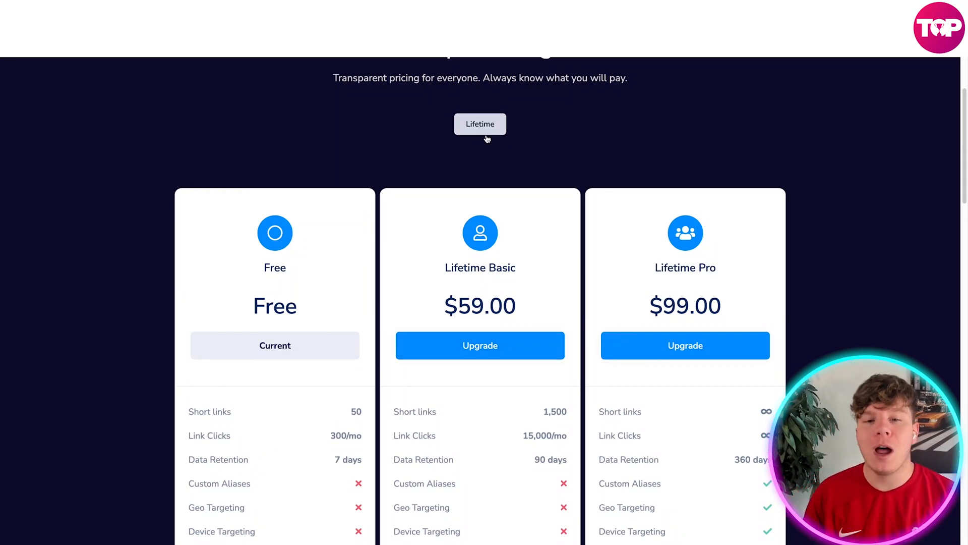
scroll("down", 3)
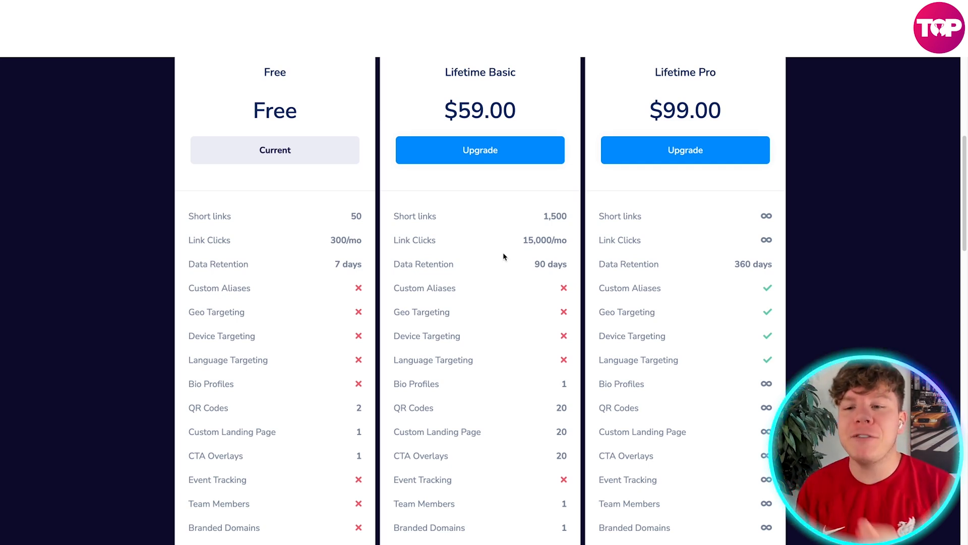
mouse_move(650, 226)
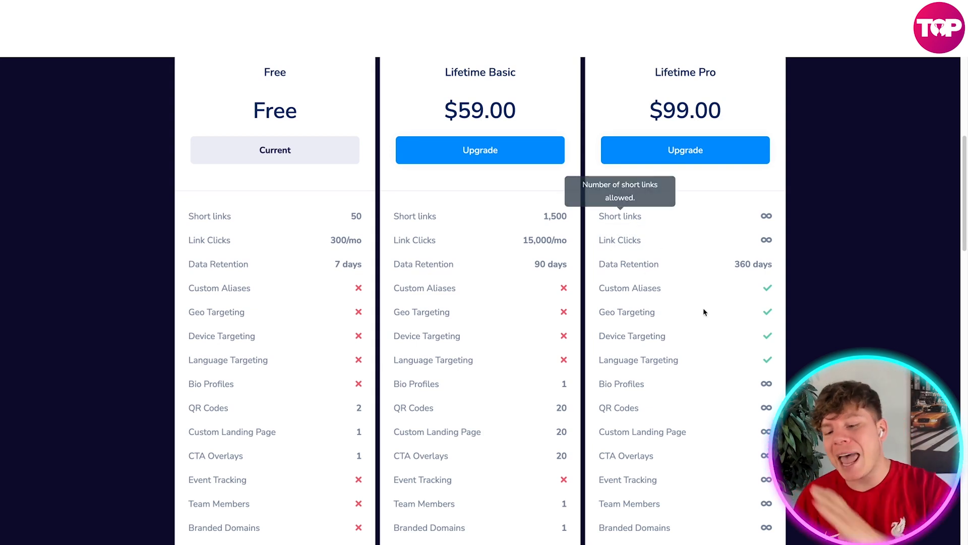
scroll("down", 3)
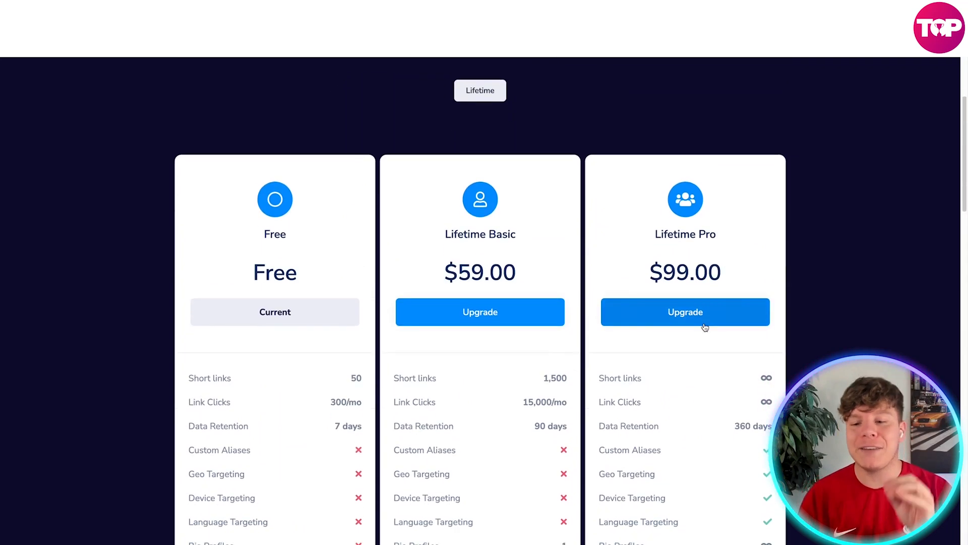
left_click(686, 312)
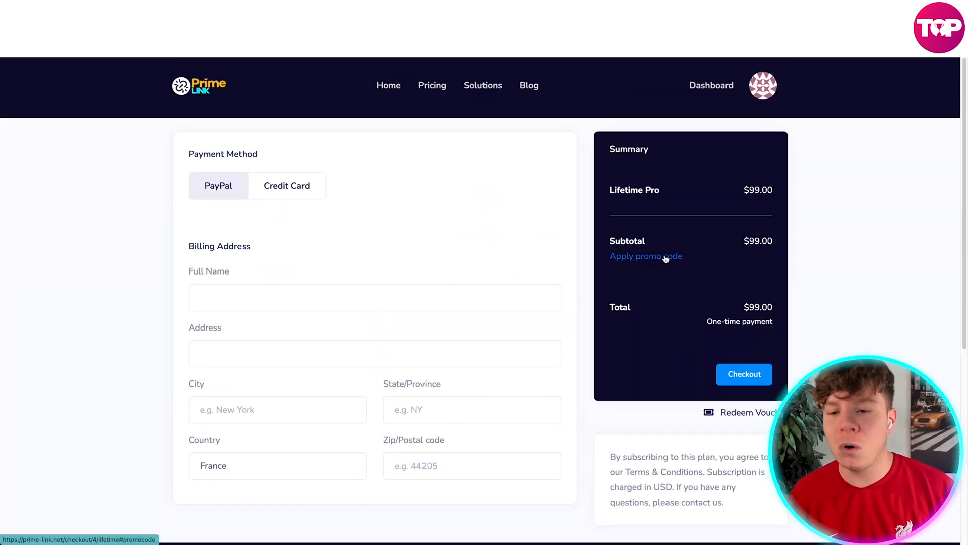
- Apply promo code TDP20, cutting $19.8 for a $79.2 total
left_click(645, 256)
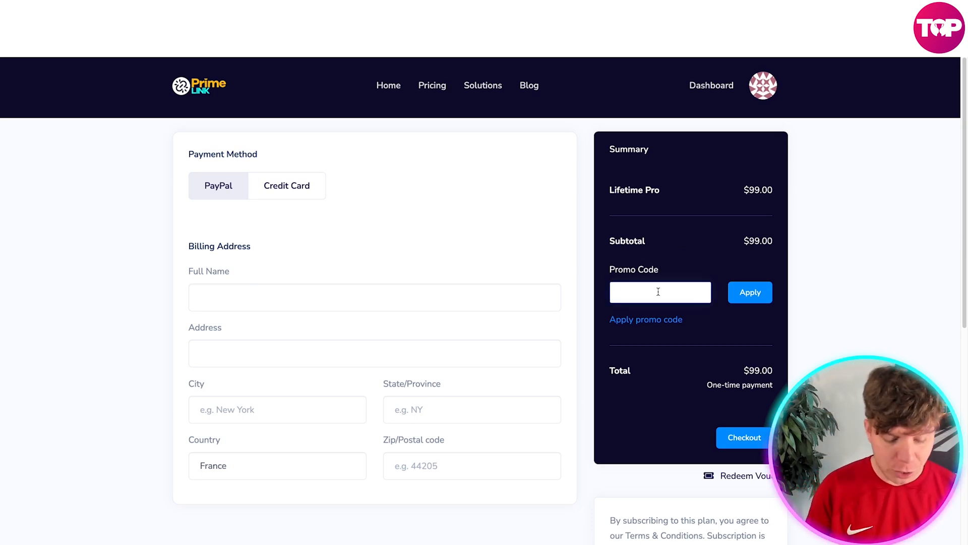
type("TDP20")
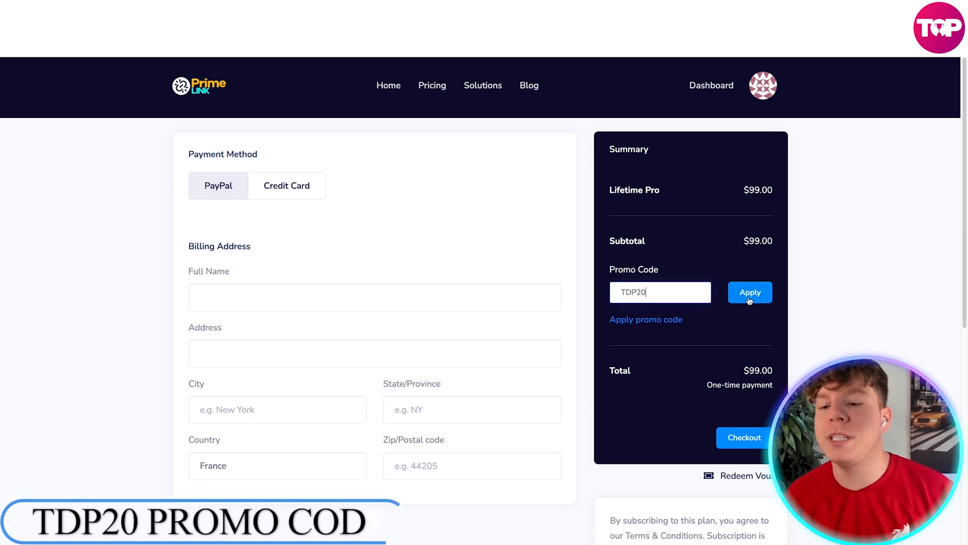
left_click(751, 292)
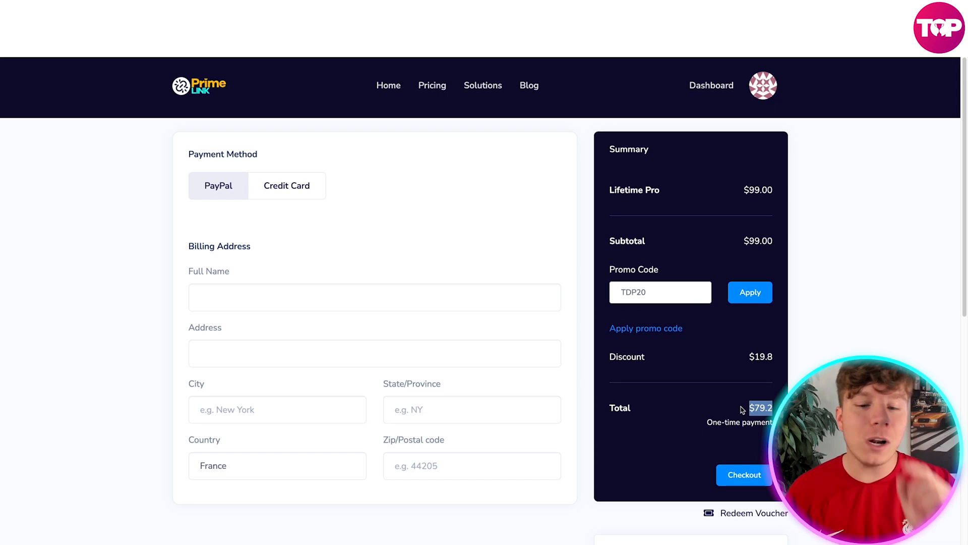
mouse_move(718, 350)
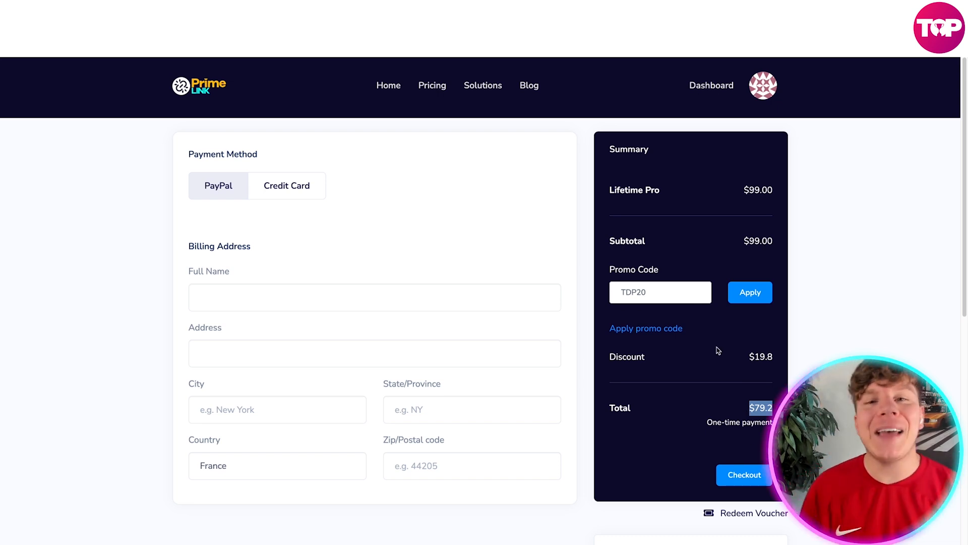